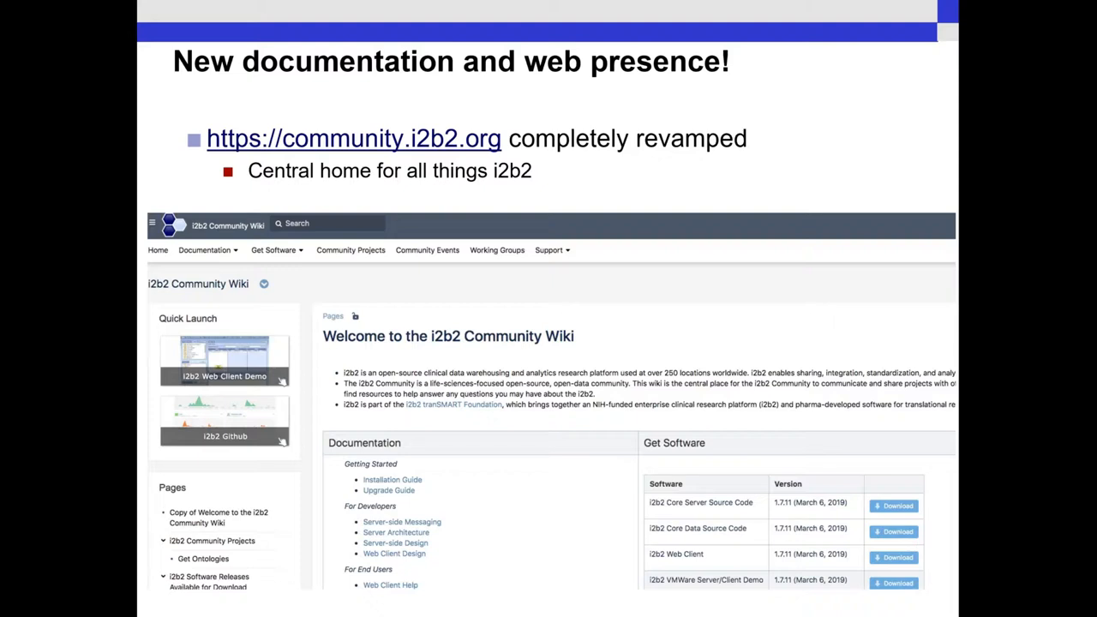
Advance to the 'New documentation and web presence!' slide about the revamped i2b2 Community Wiki
{"action": "key", "text": "right"}
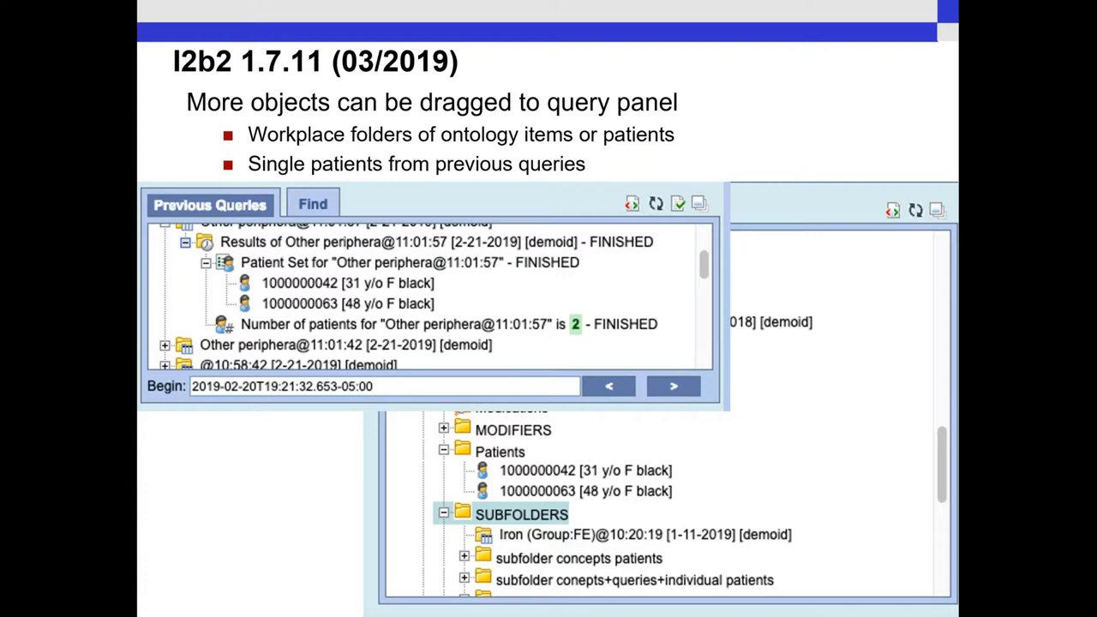
Advance from the i2b2 1.7.11 query-panel slide to the Previous Queries Upgrade slide
{"action": "key", "text": "Right"}
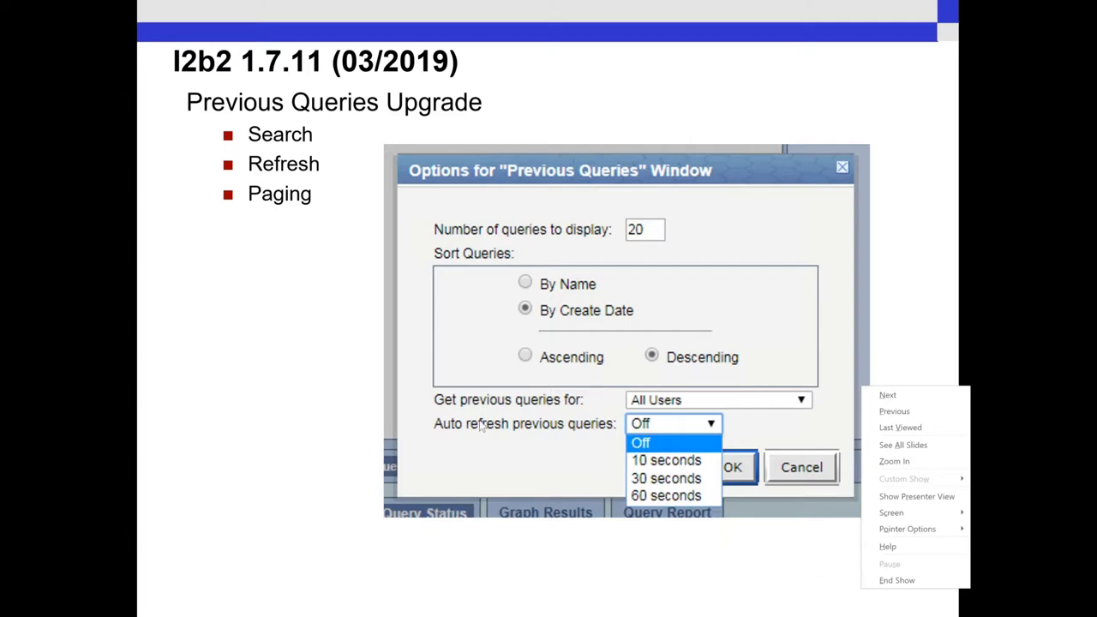
{"action": "mouse_move", "coordinate": [274, 360]}
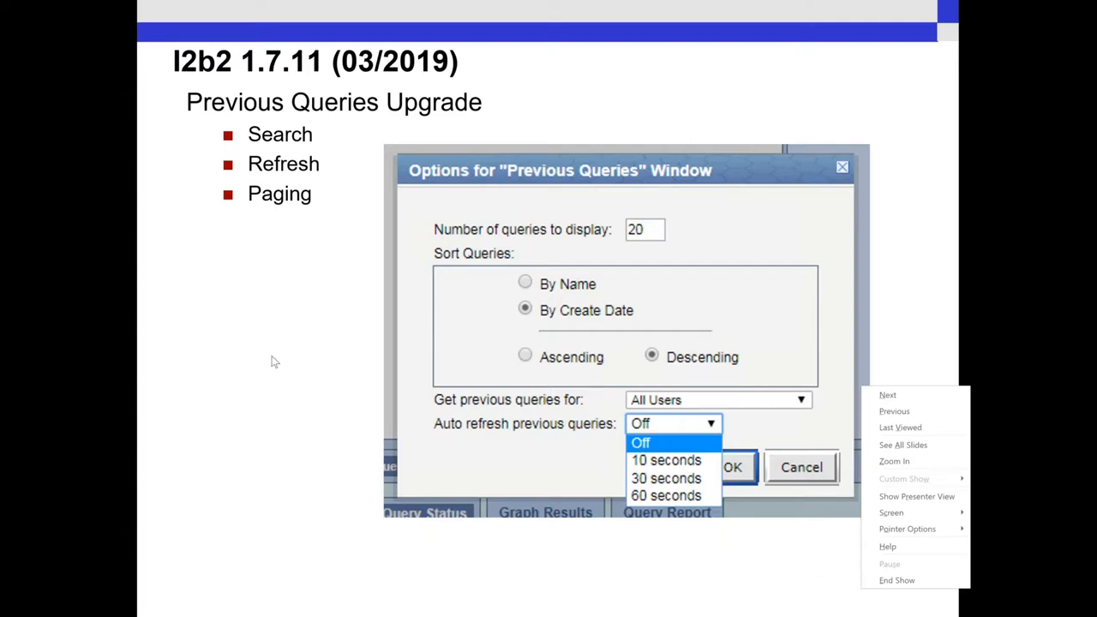
{"action": "mouse_move", "coordinate": [144, 325]}
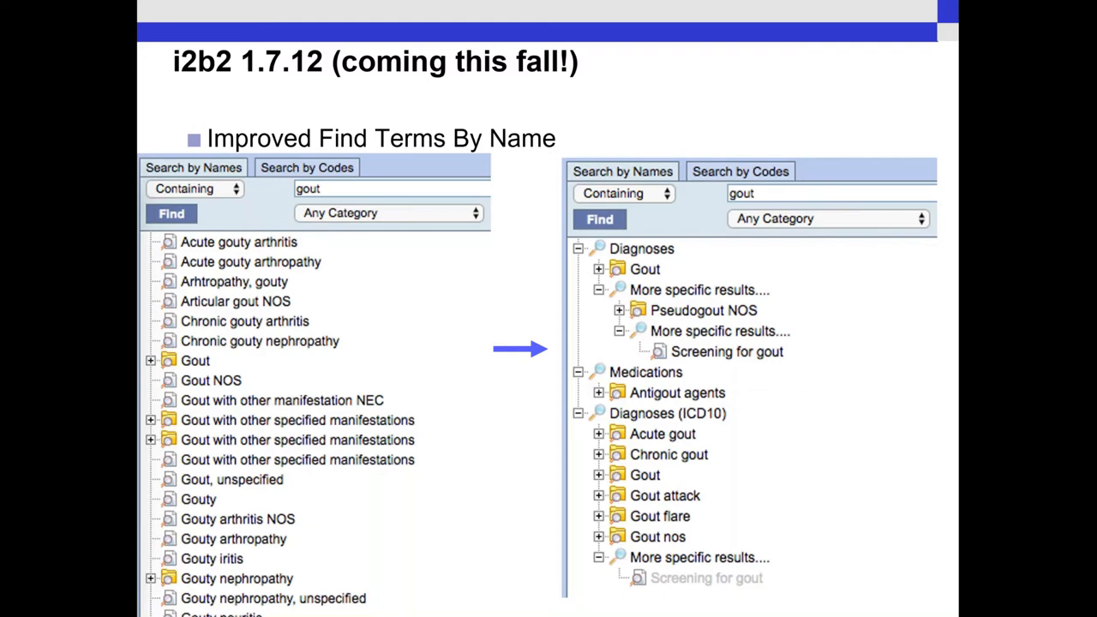
{"action": "key", "text": "Right"}
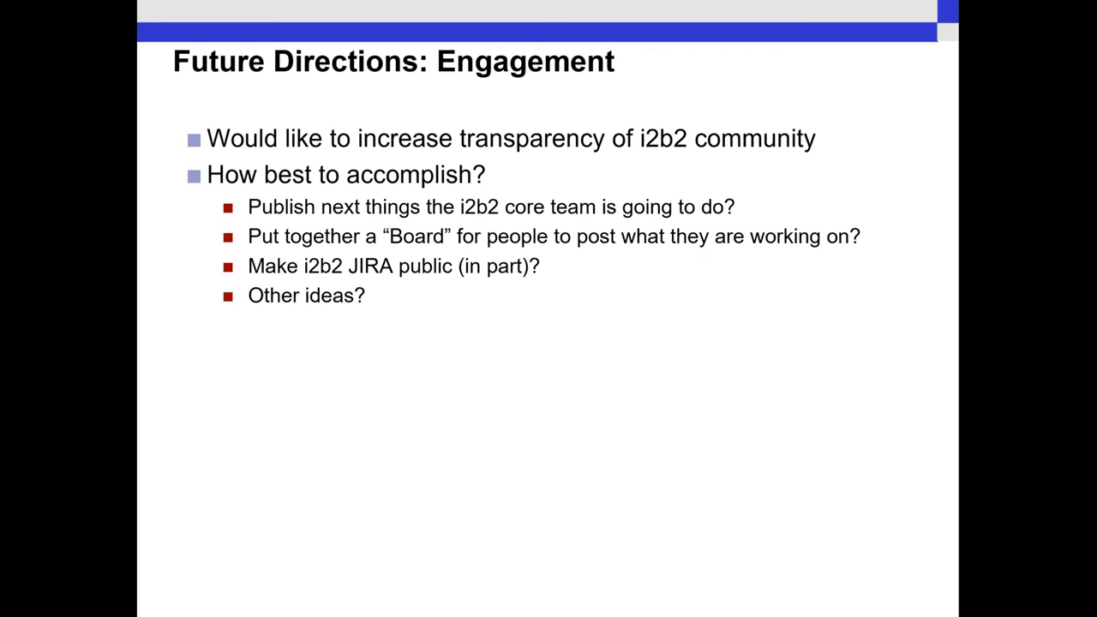